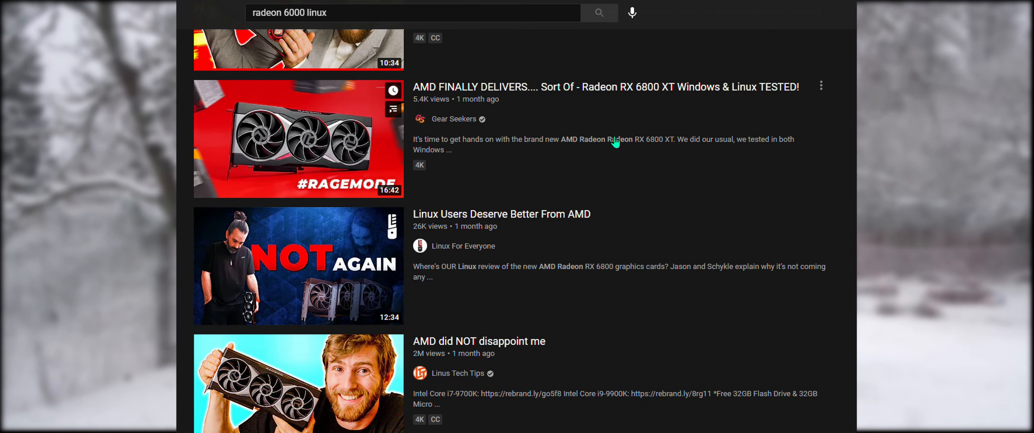
# Scroll through the 'radeon 6000 linux benchmark' results, including RX 6800 XT comparison videos.
pyautogui.scroll(-3)
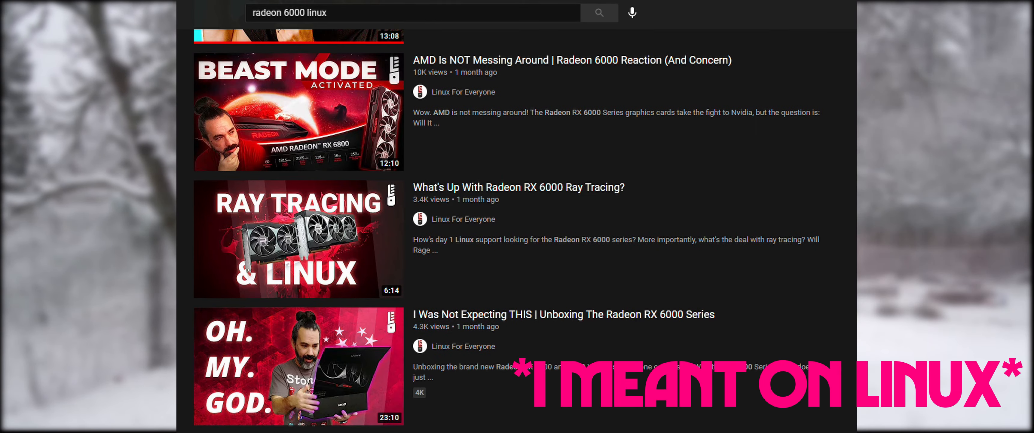
pyautogui.scroll(-3)
pyautogui.write(' benchmark')
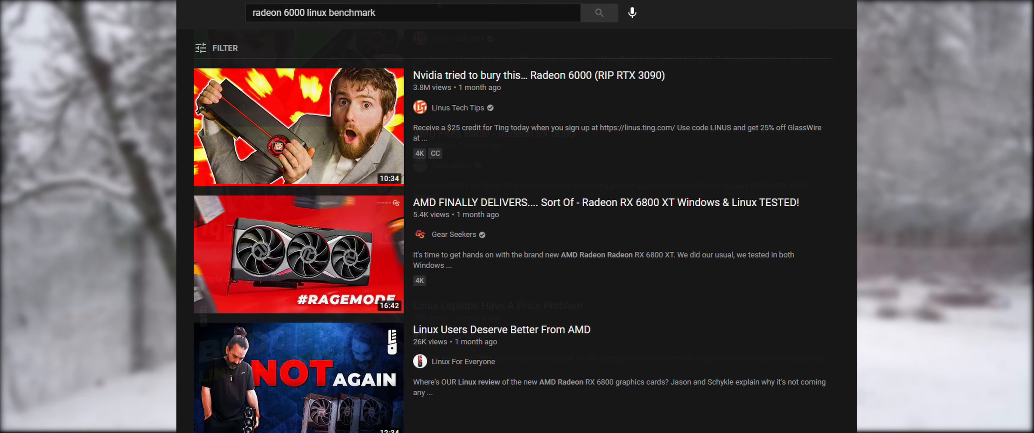
pyautogui.scroll(-3)
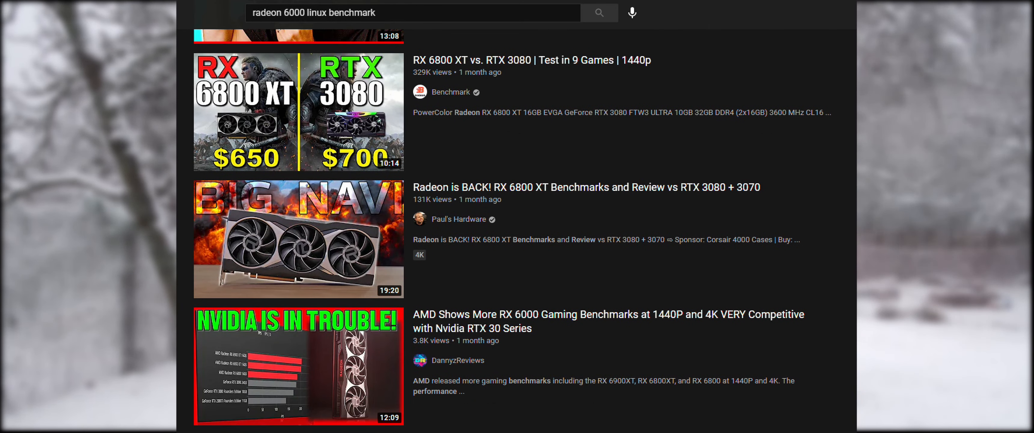
pyautogui.scroll(-3)
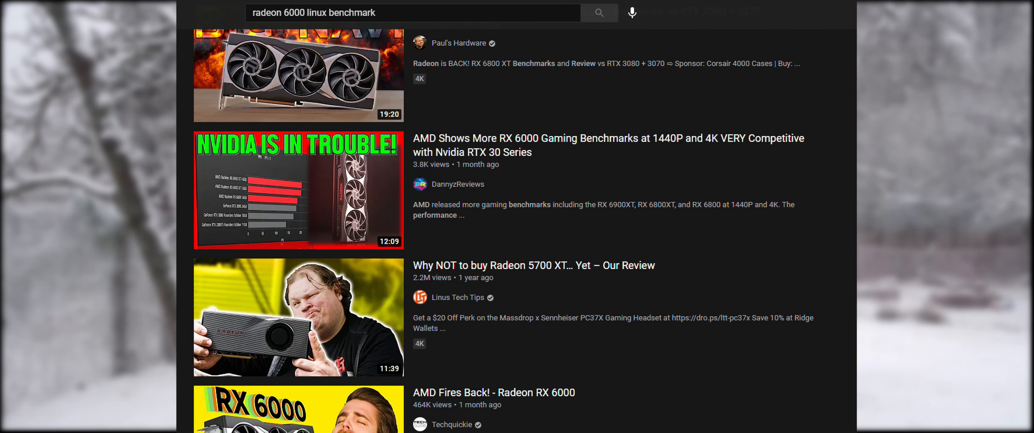
pyautogui.scroll(-3)
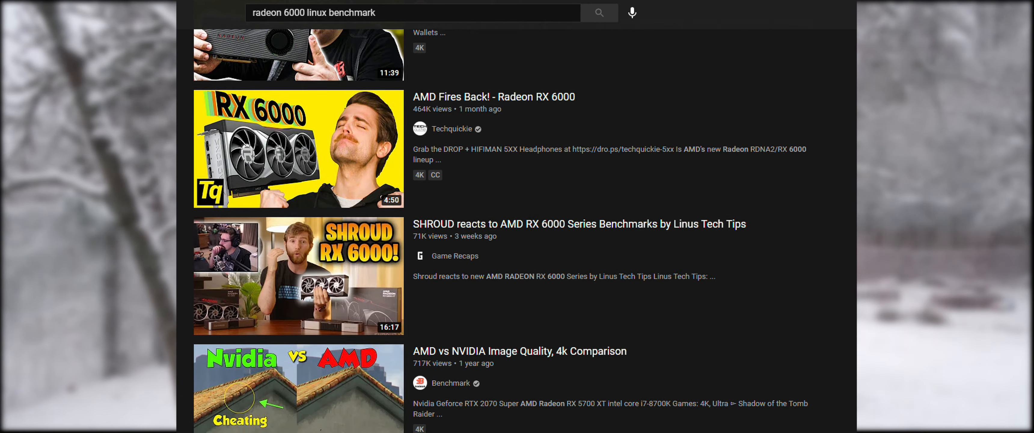
pyautogui.scroll(-3)
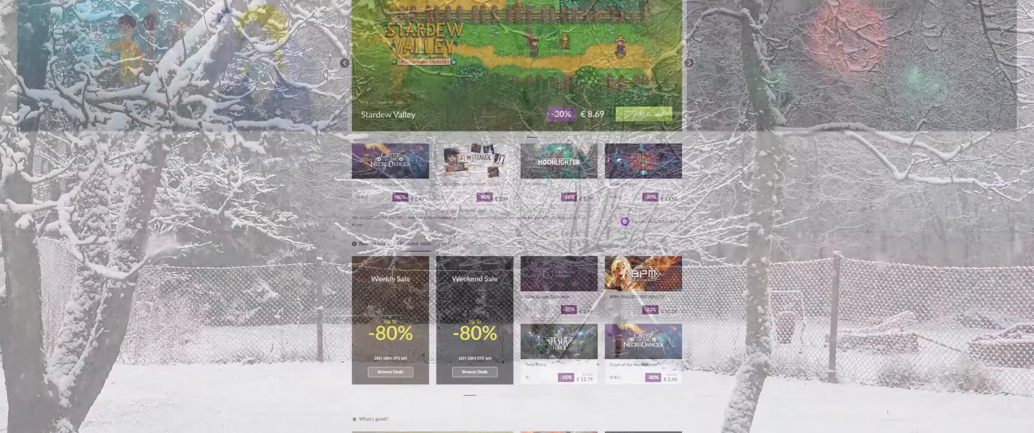
pyautogui.scroll(-3)
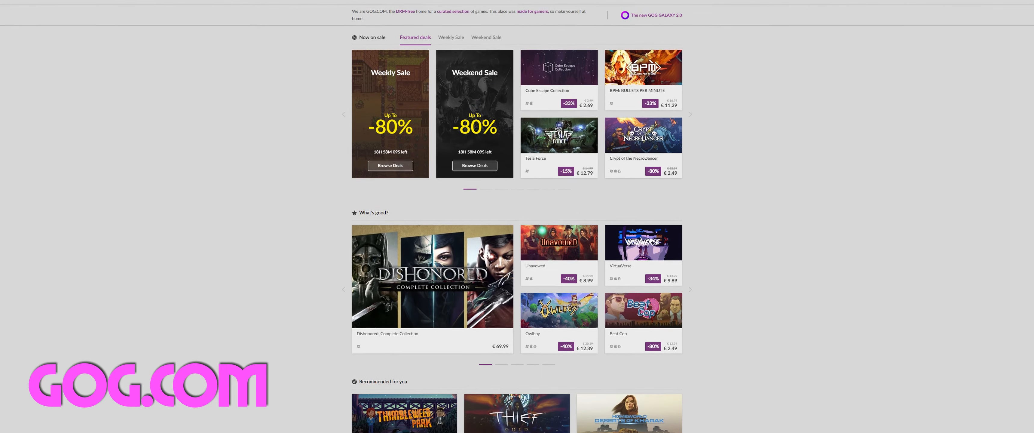
pyautogui.scroll(-3)
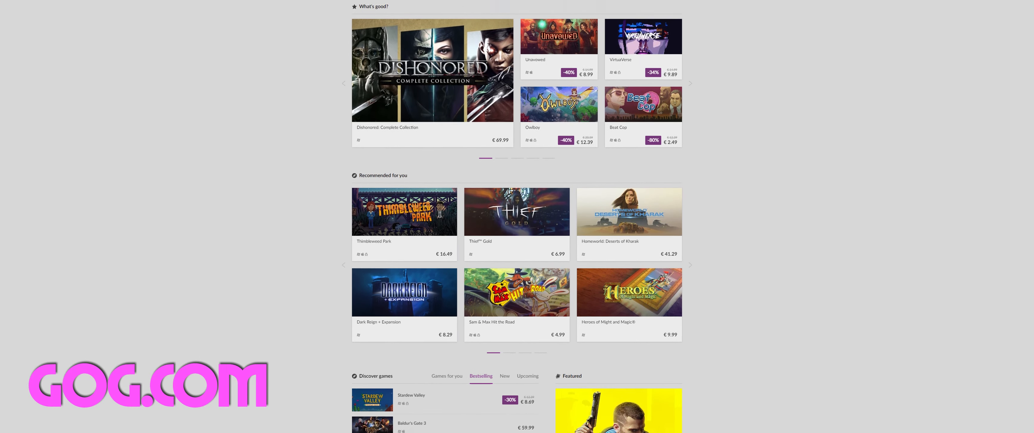
pyautogui.scroll(-3)
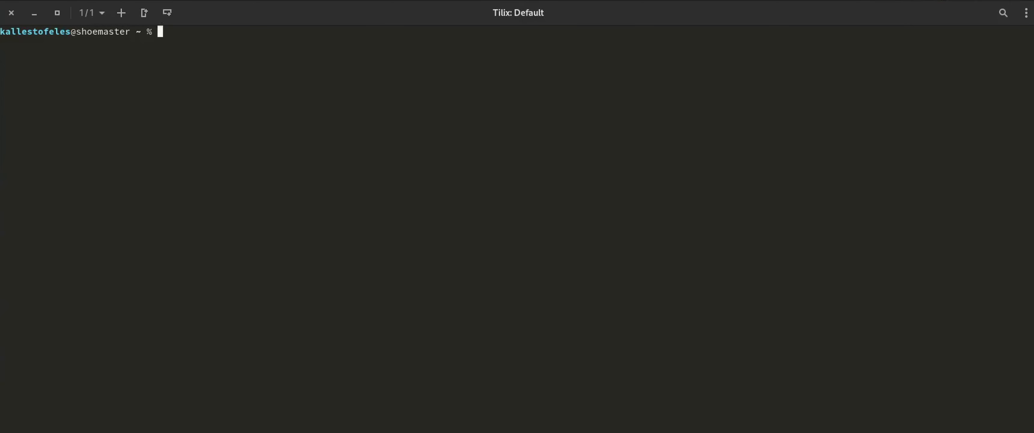
# Query installed packages with 'pacman -Q | grep amd', then rerun the query for mesa.
pyautogui.write('pacman -Syu')
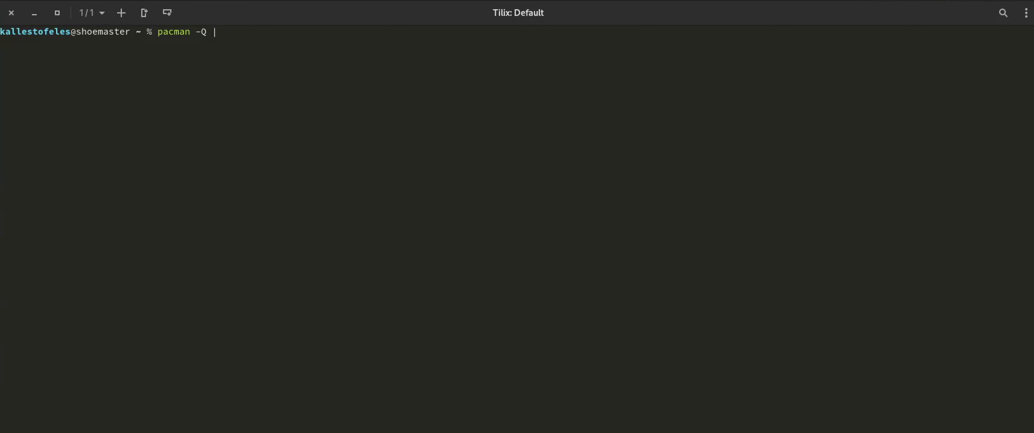
pyautogui.write('grep amd')
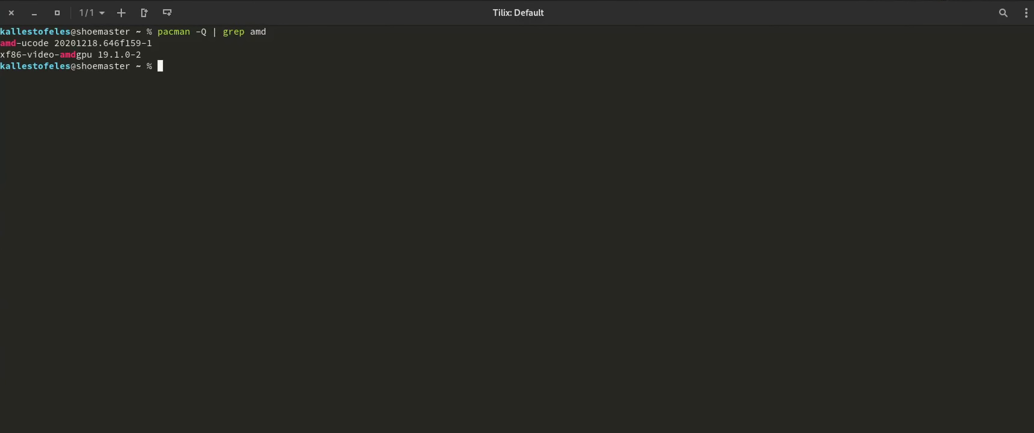
pyautogui.write('pacman -Q | grep amd')
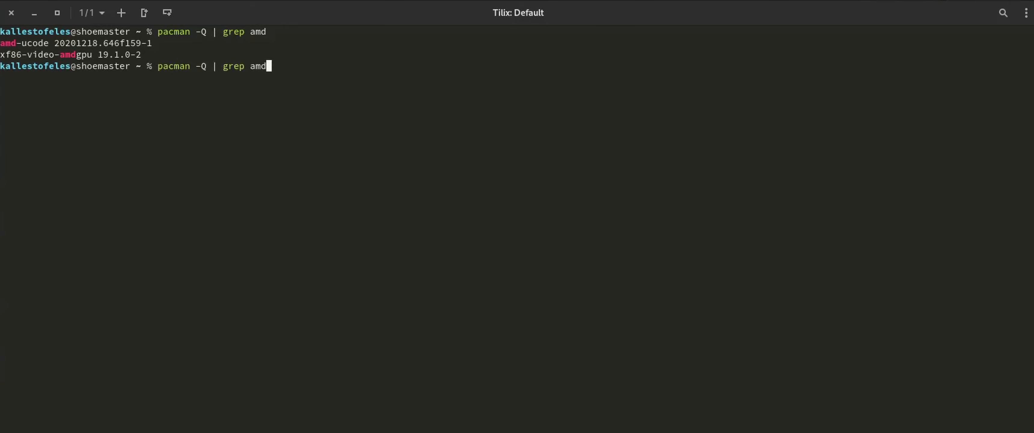
pyautogui.write('mesa')
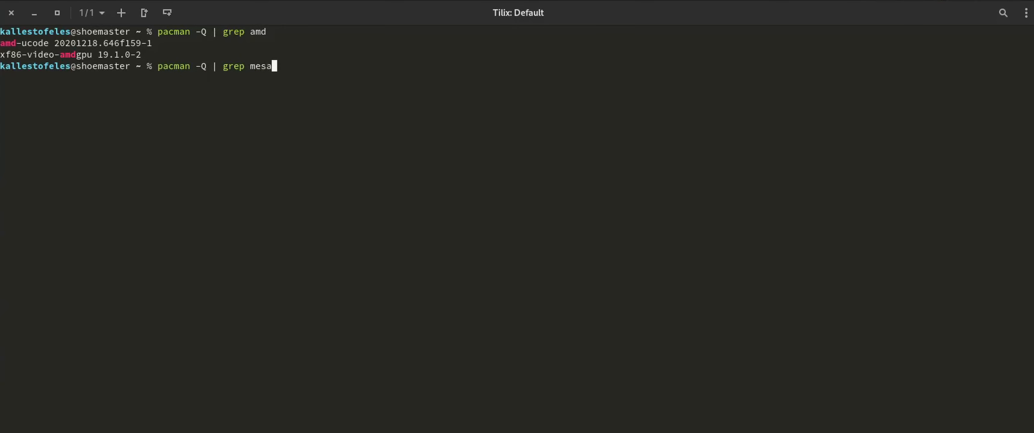
pyautogui.press('Return')
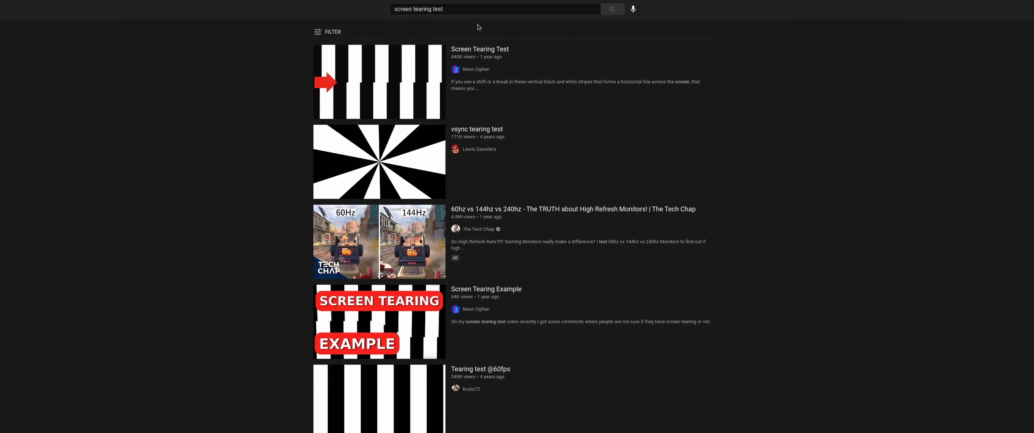
# Search YouTube for 'screen tearing test', surfacing the Screen Tearing Test video.
pyautogui.click(379, 82)
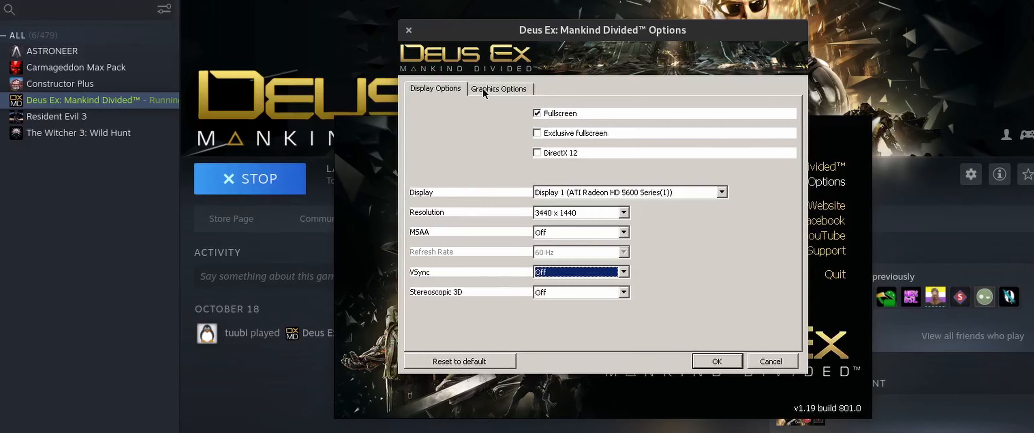
# View Deus Ex: Mankind Divided display options: fullscreen 3440x1440 with VSync off.
pyautogui.click(498, 88)
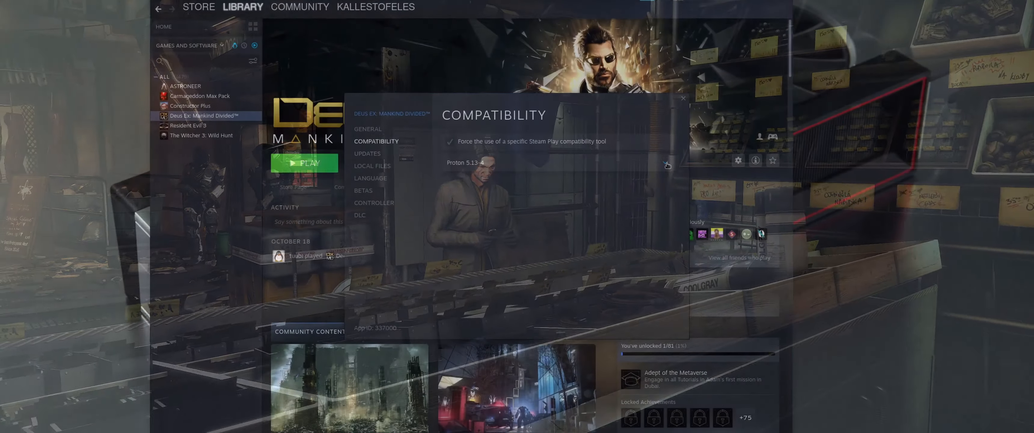
# Keep Proton 5.13-4 as the forced compatibility tool and close the game's properties.
pyautogui.click(667, 163)
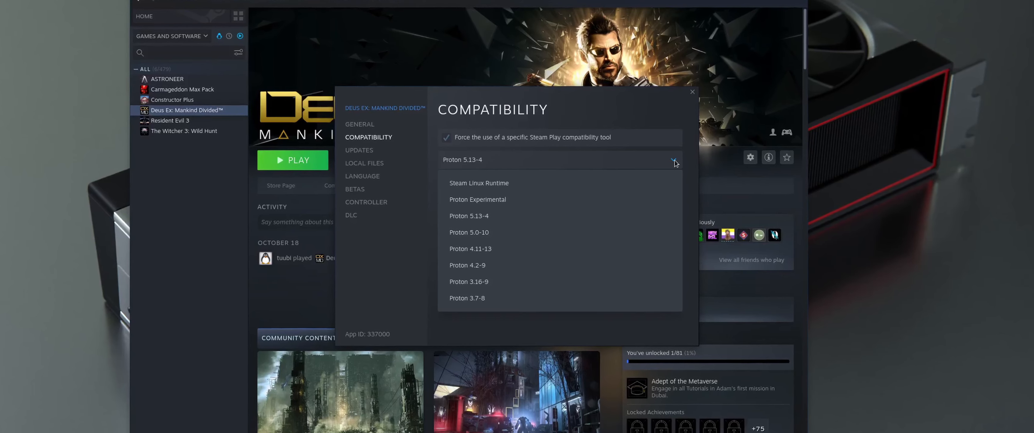
pyautogui.click(673, 159)
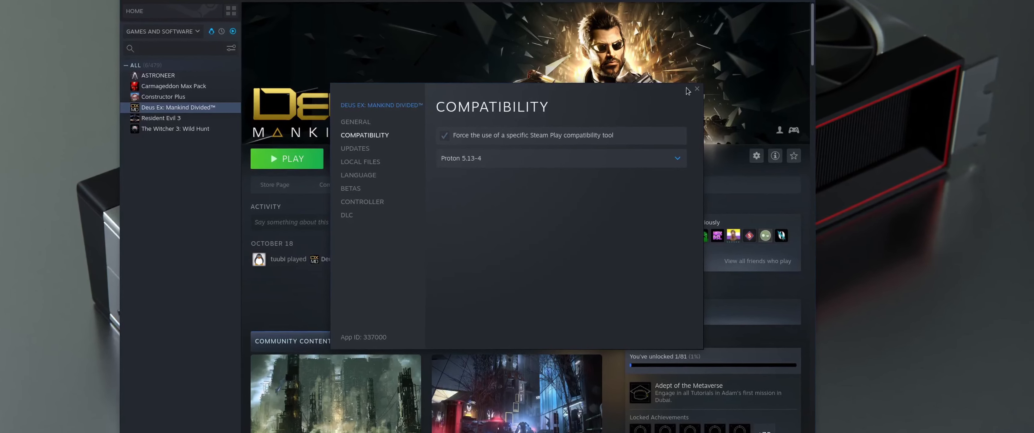
pyautogui.click(291, 158)
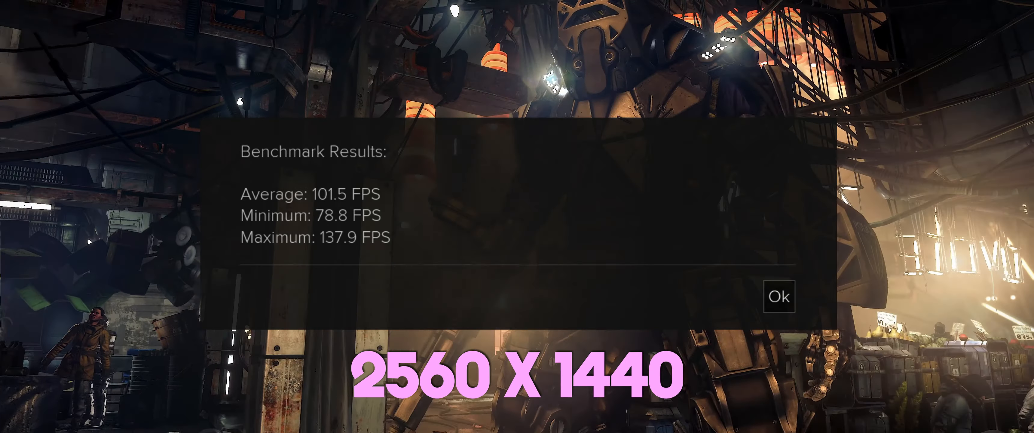
# Dismiss the benchmark results: 101.5 FPS average, 78.8 min, 137.9 max at 2560x1440.
pyautogui.click(777, 296)
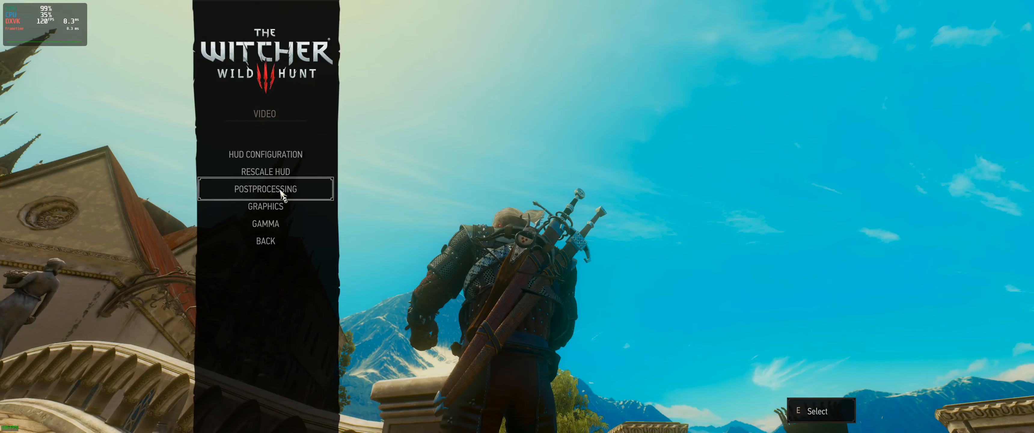
# Review Postprocessing and Graphics settings: 3440x1440 fullscreen with Ultra shadow, terrain and water quality.
pyautogui.click(265, 189)
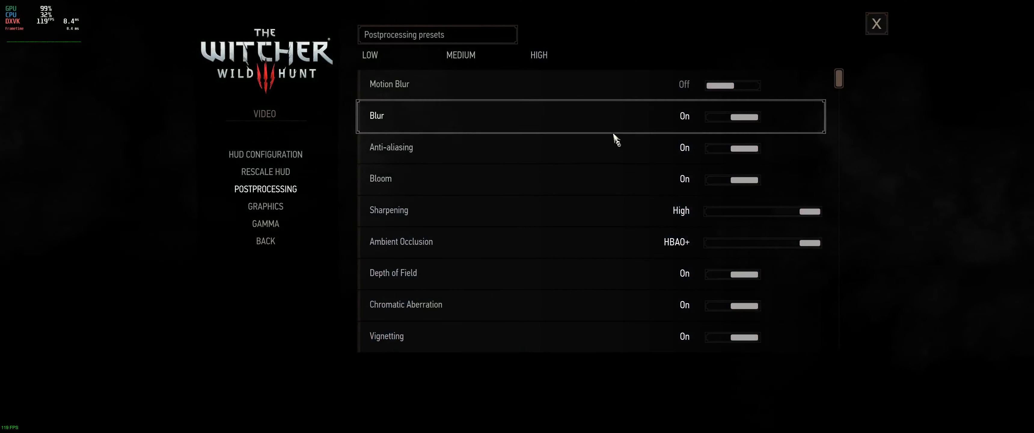
pyautogui.scroll(-3)
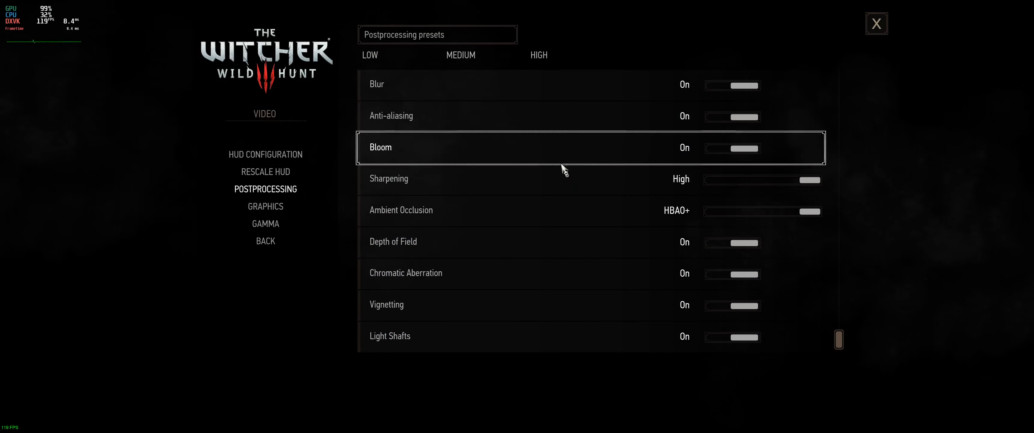
pyautogui.click(264, 206)
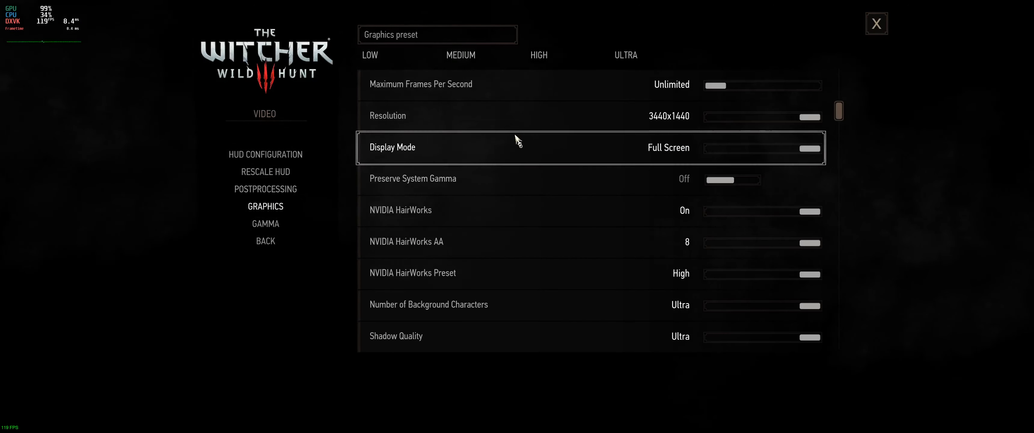
pyautogui.scroll(-3)
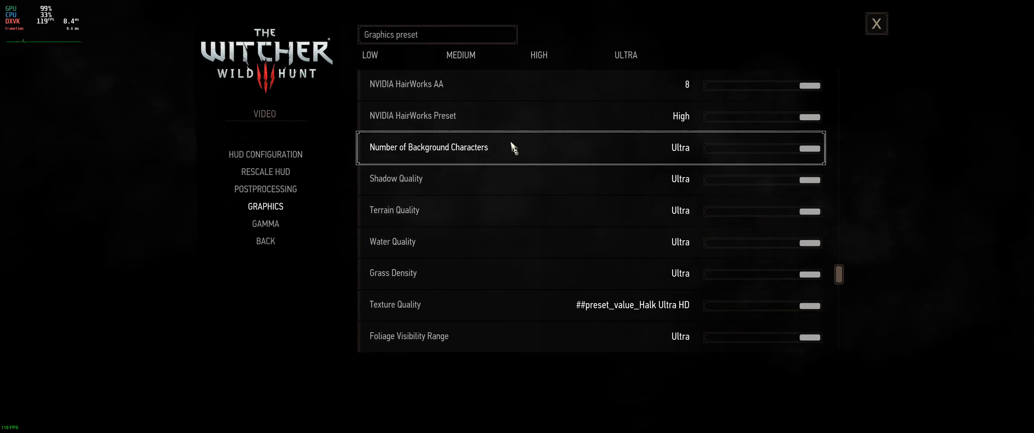
pyautogui.click(876, 23)
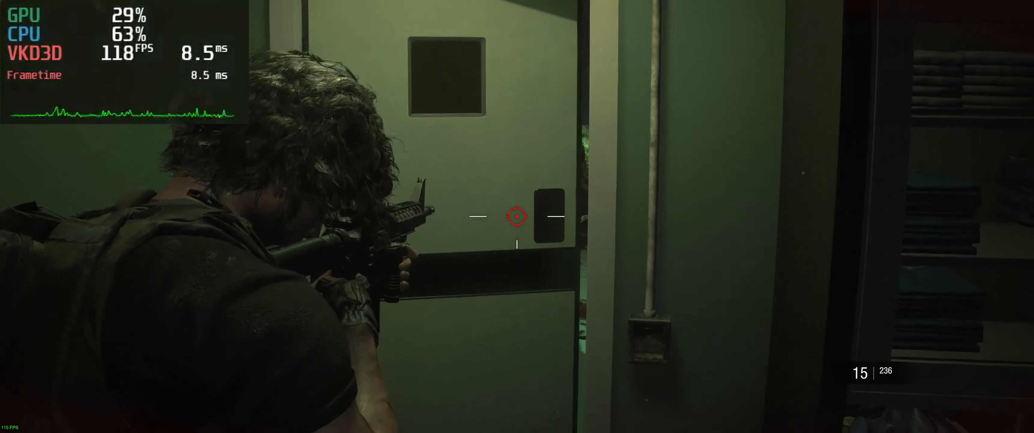
# Fire the rifle at the monster in the doorway, dropping the magazine from 15 to 7 rounds.
pyautogui.click(516, 216)
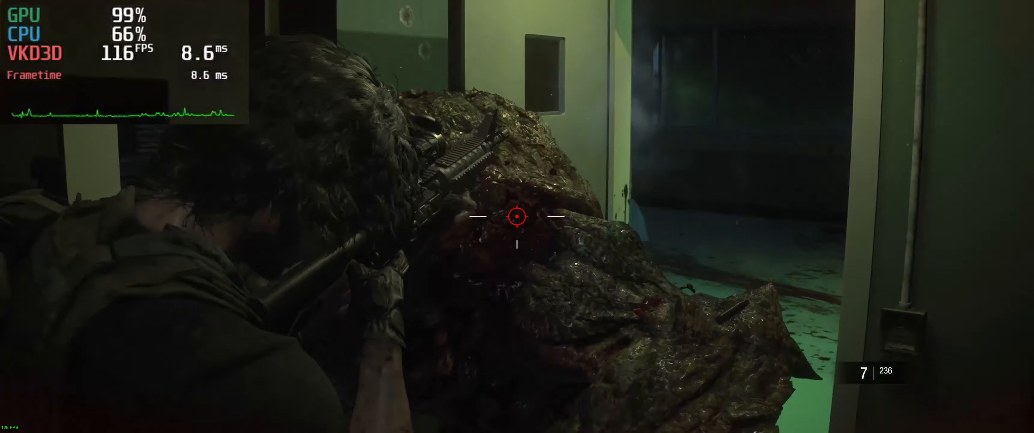
pyautogui.click(516, 216)
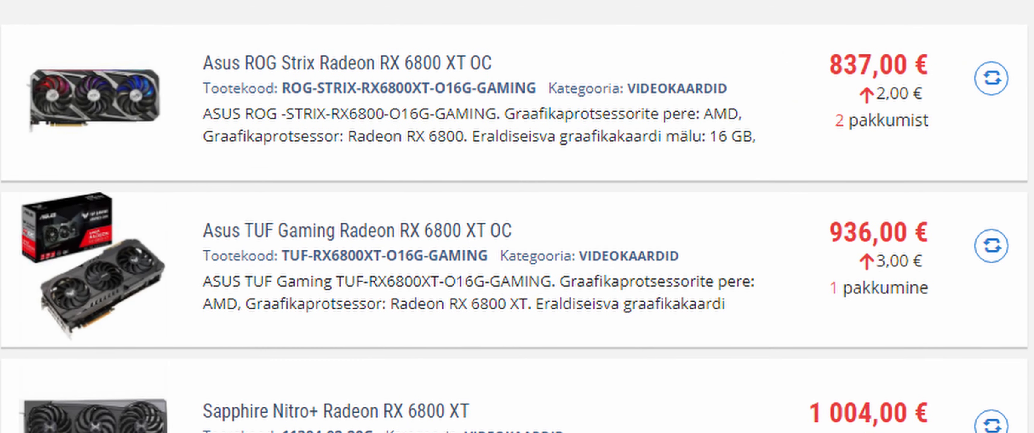
# Scroll the RX 6800 XT listings from the Asus ROG Strix at 837 € to the Sapphire Nitro+ at 1 004 €.
pyautogui.scroll(-3)
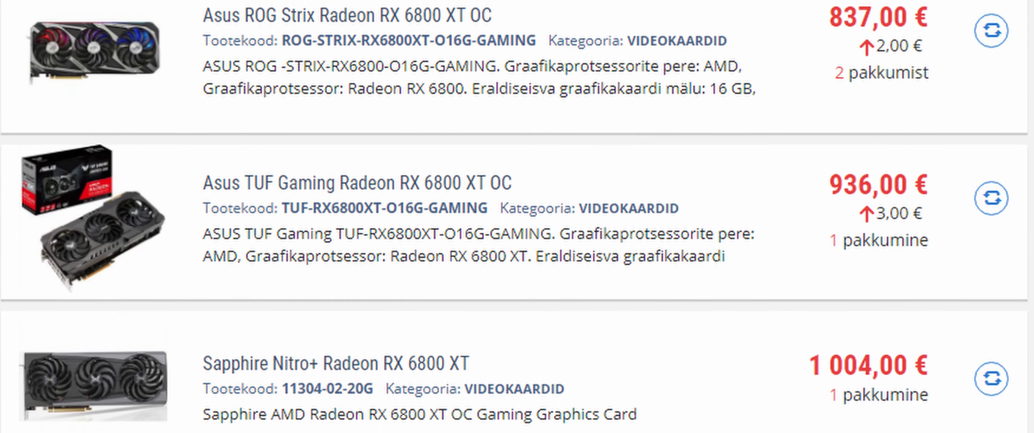
pyautogui.scroll(-3)
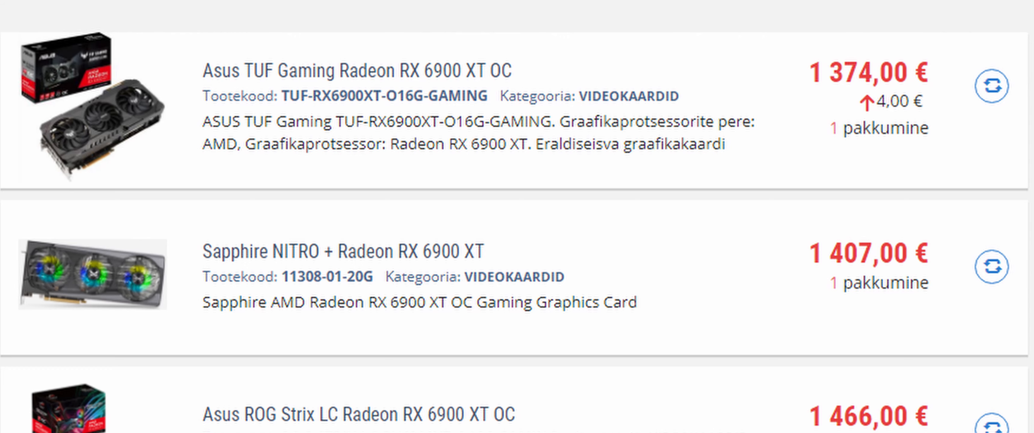
# Scroll the RX 6900 XT listings from the Asus TUF at 1 374 € to the Gigabyte at 1 700 €.
pyautogui.scroll(-3)
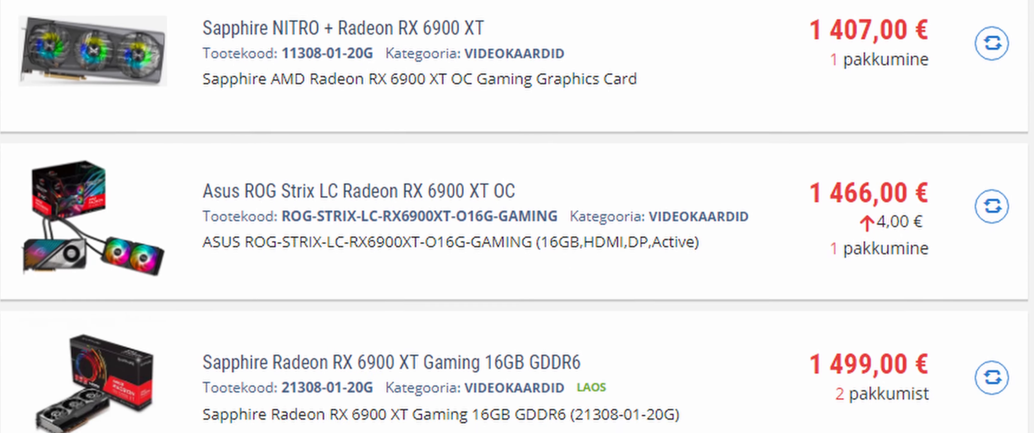
pyautogui.scroll(-3)
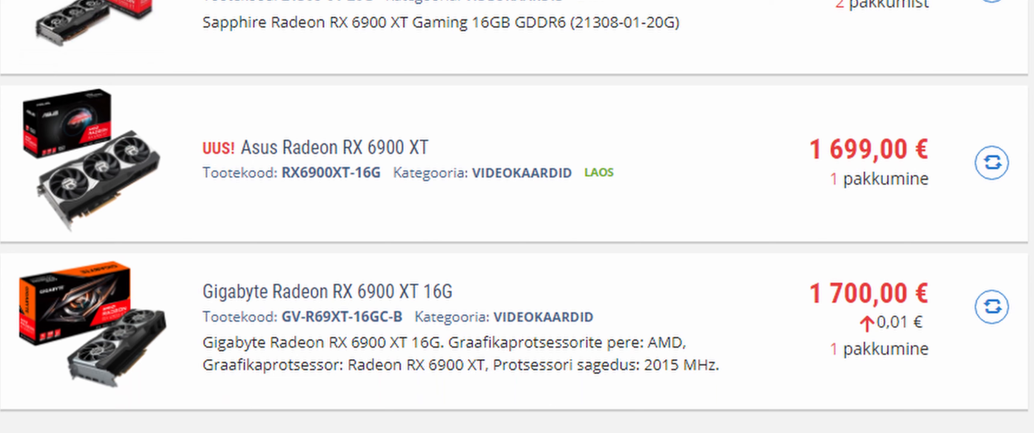